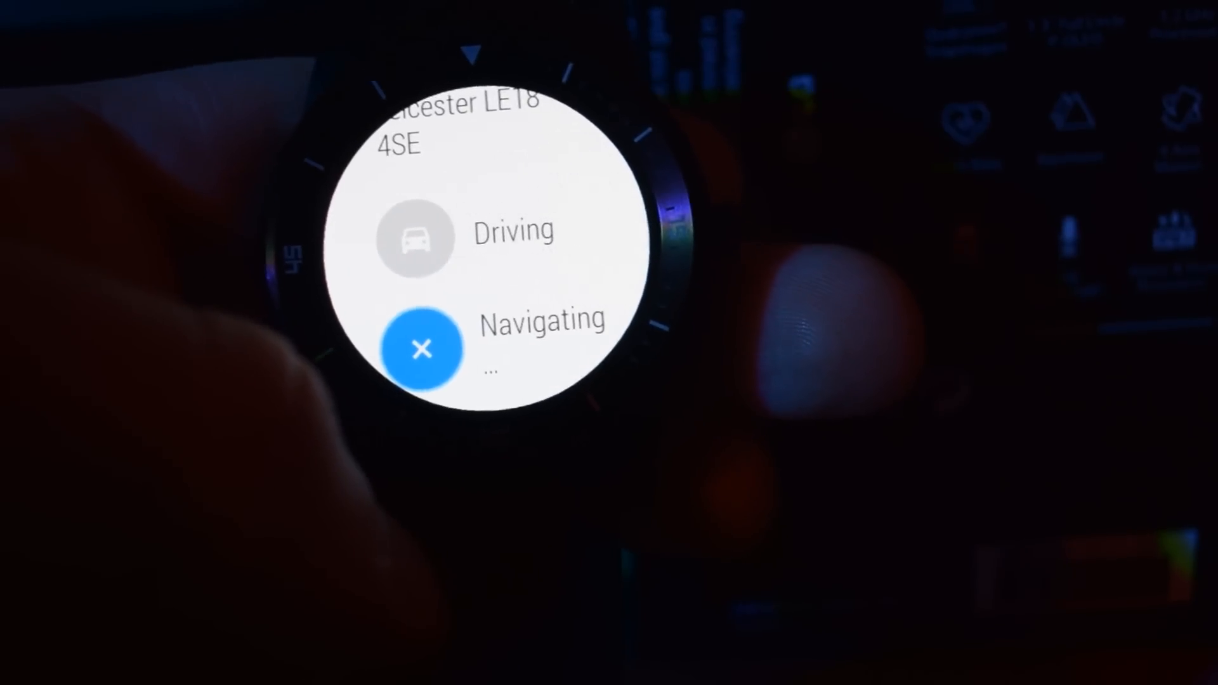
pyautogui.click(513, 321)
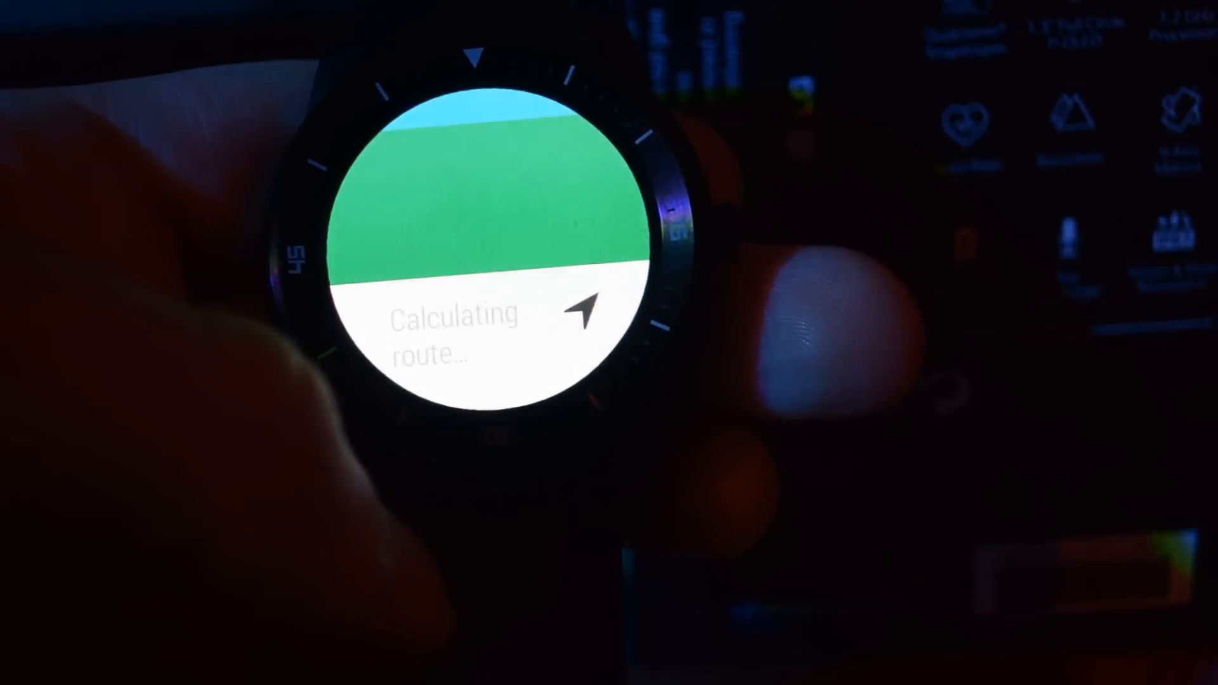